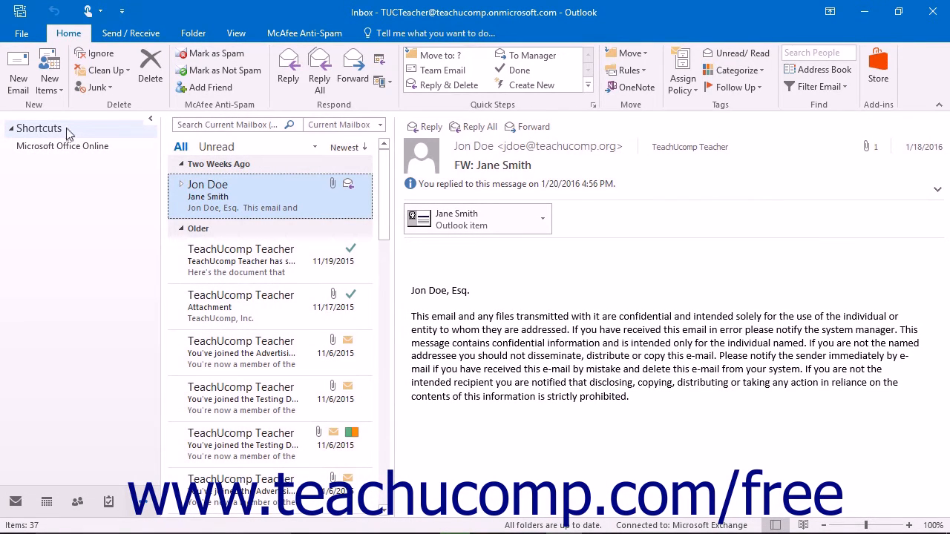
# Step: Show the context menu of the Shortcuts group in the Folder Pane
pyautogui.rightClick(38, 127)
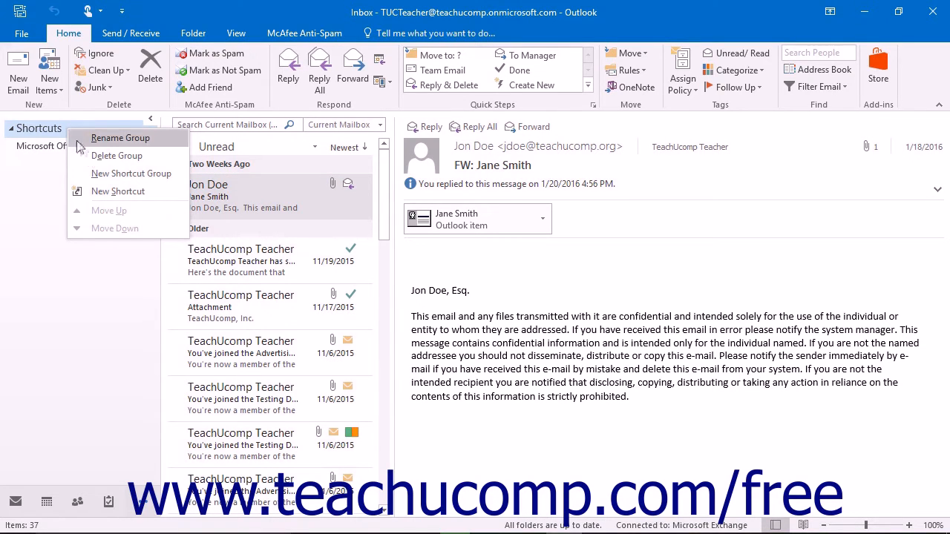
pyautogui.moveTo(117, 192)
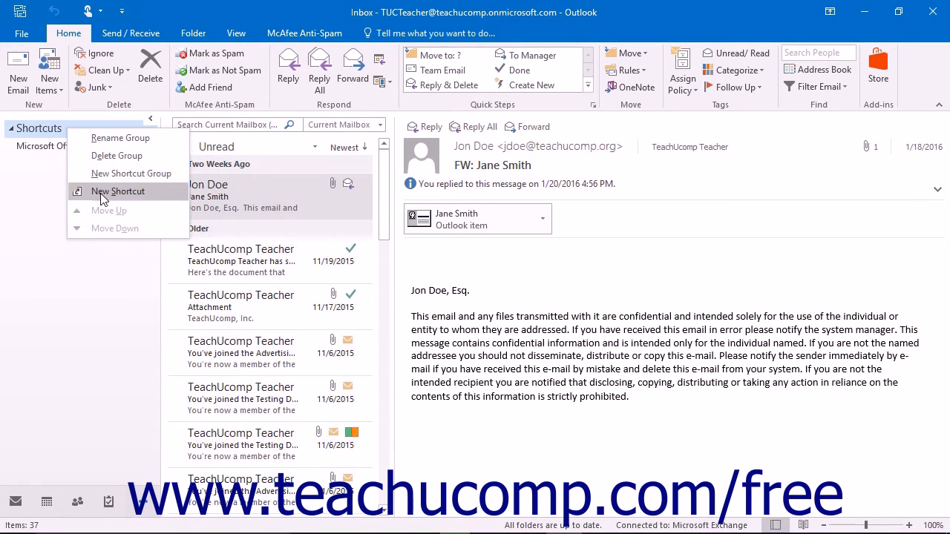
# Step: Add a New Shortcut to the TUC Teacher's Project public folder via the Add to Folder Pane dialog
pyautogui.click(118, 190)
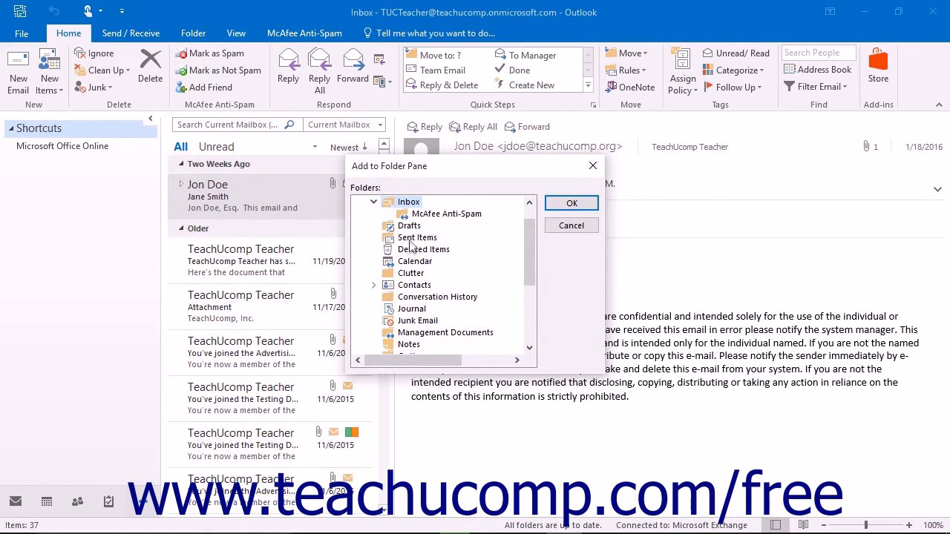
pyautogui.scroll(-3)
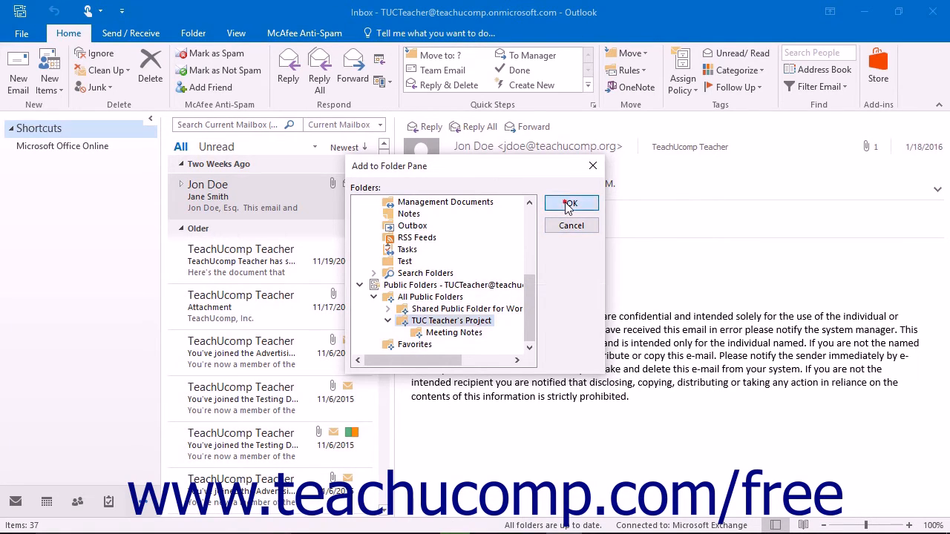
pyautogui.click(570, 204)
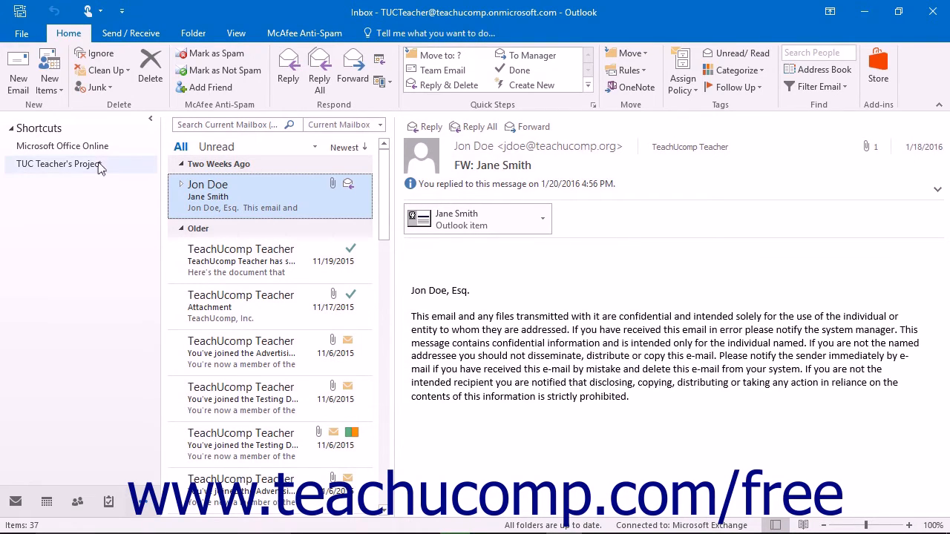
# Step: Delete the TUC Teacher's Project shortcut and confirm, leaving only Microsoft Office Online
pyautogui.rightClick(56, 163)
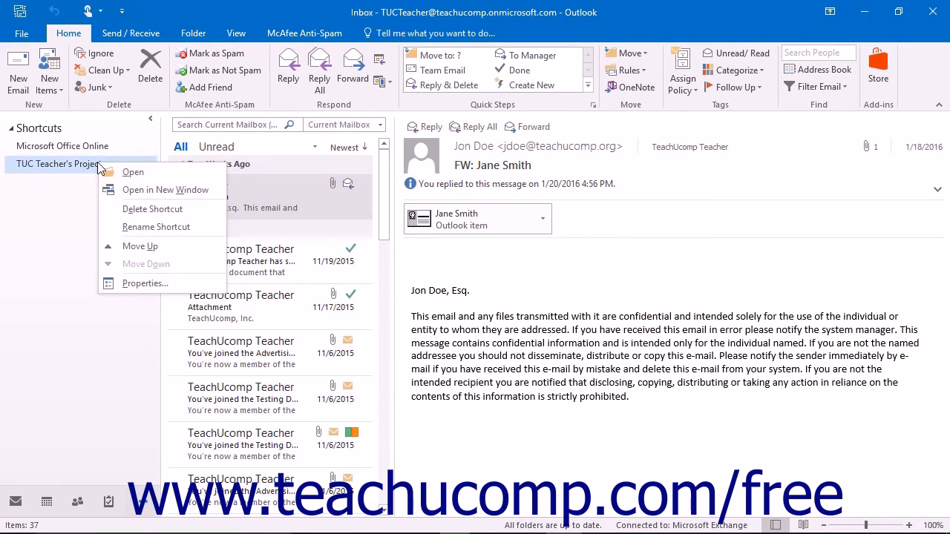
pyautogui.moveTo(151, 208)
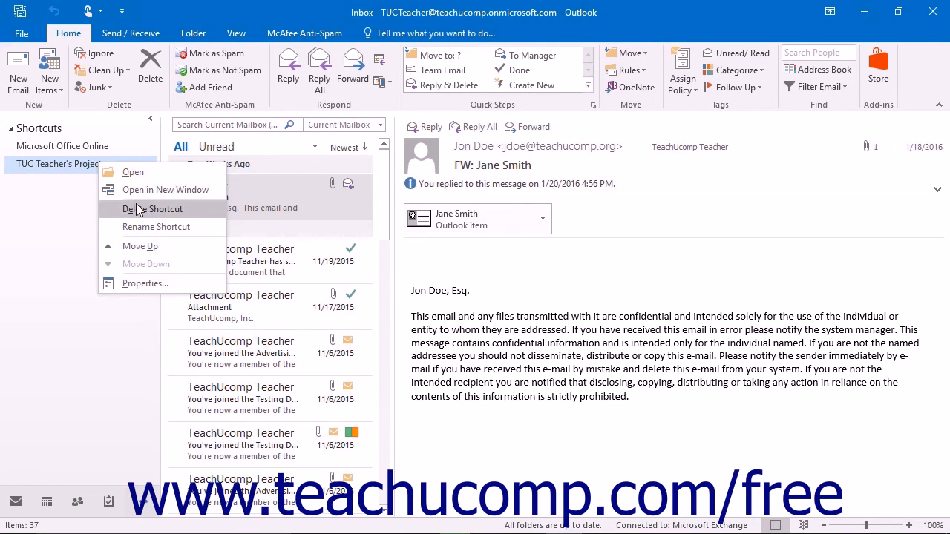
pyautogui.click(155, 208)
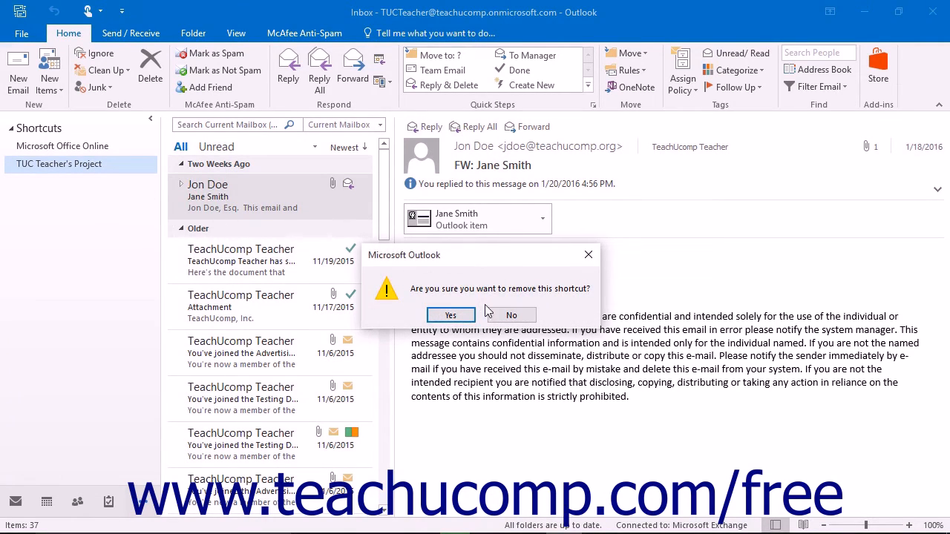
pyautogui.click(450, 315)
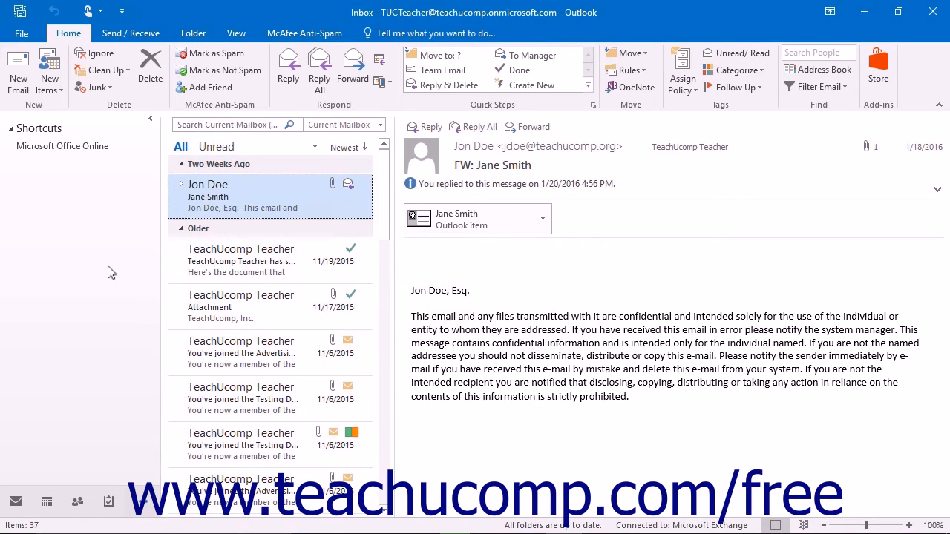